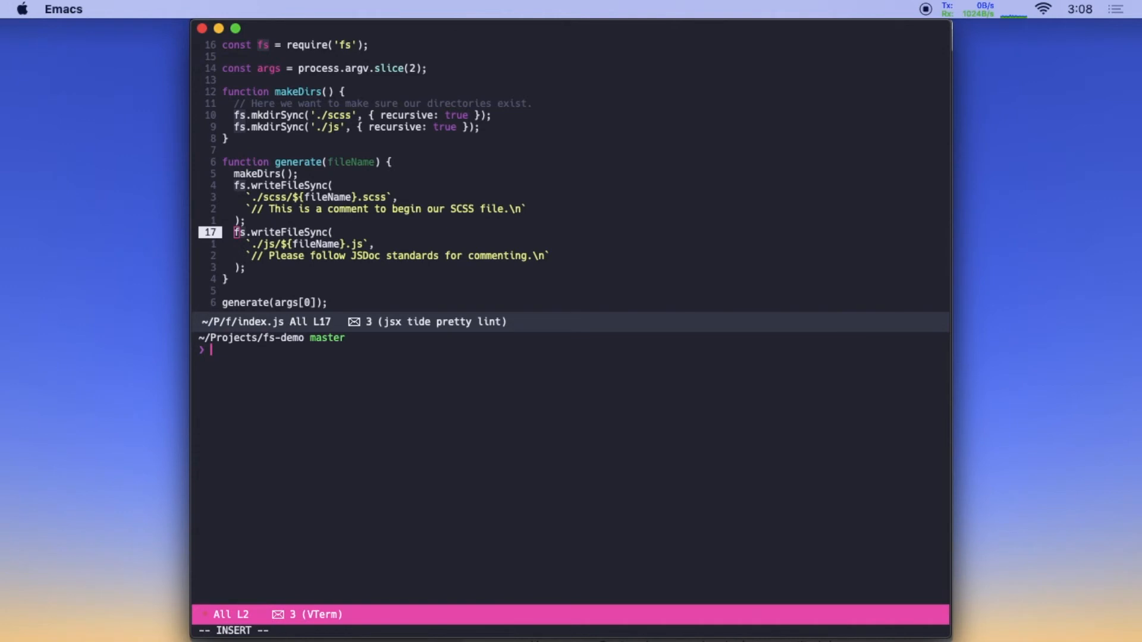
type("ls")
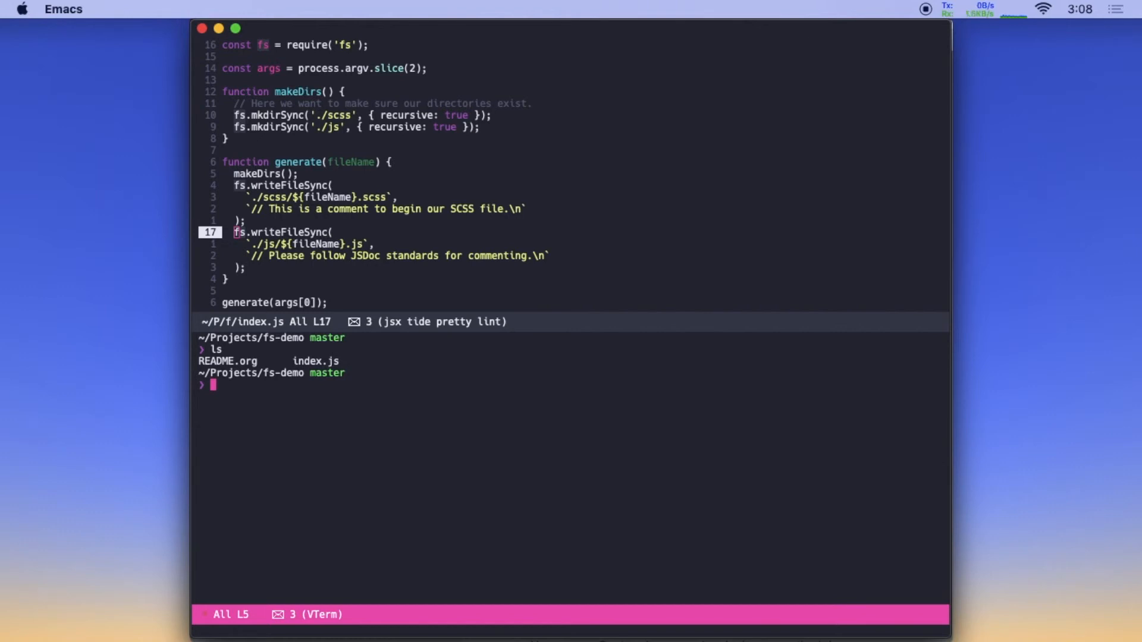
type("ls")
type("node index.js ")
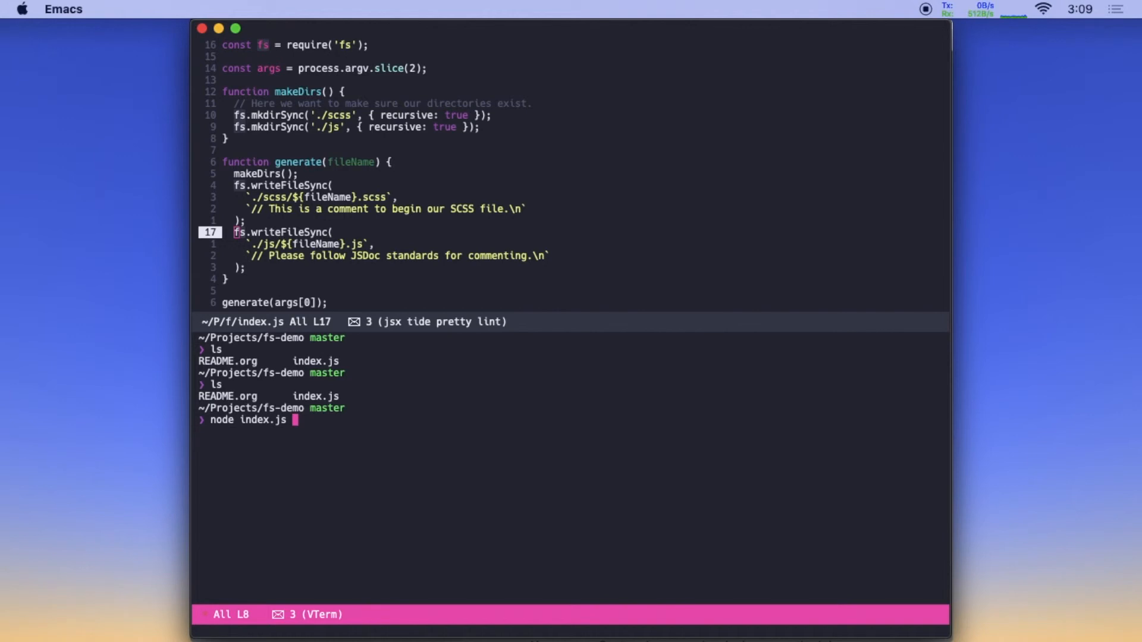
type("slider")
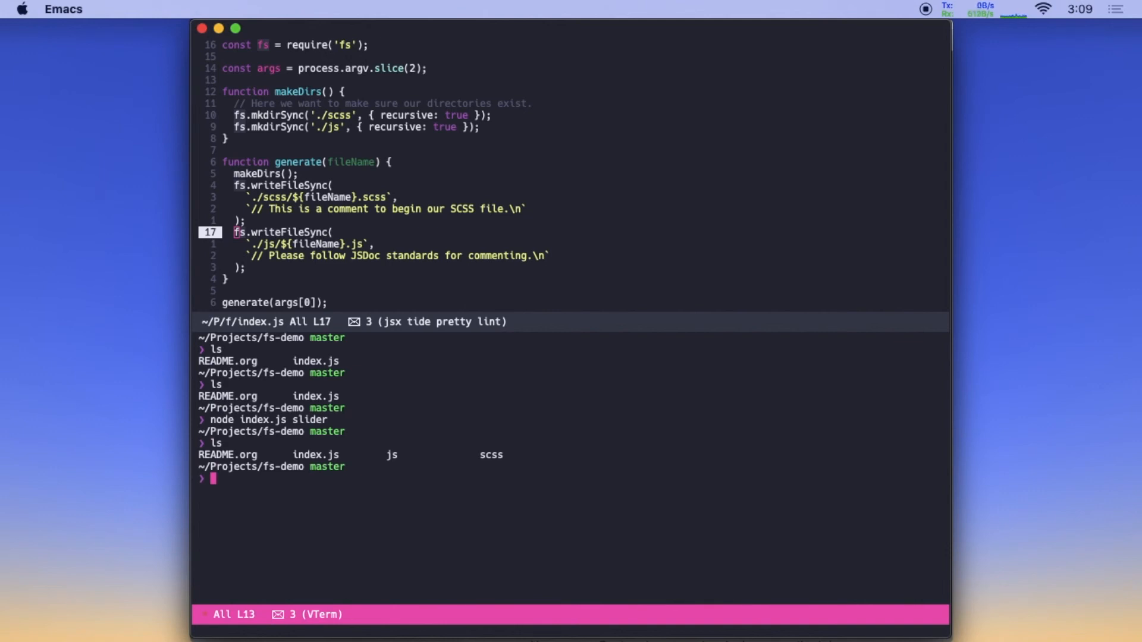
type("ls js")
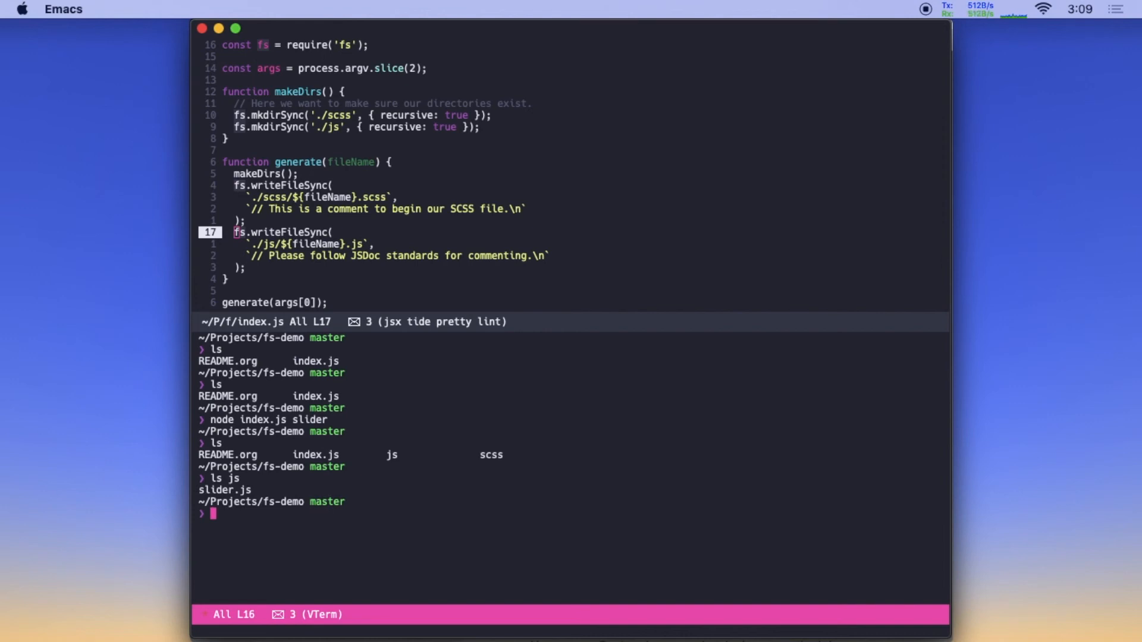
type("cat js/")
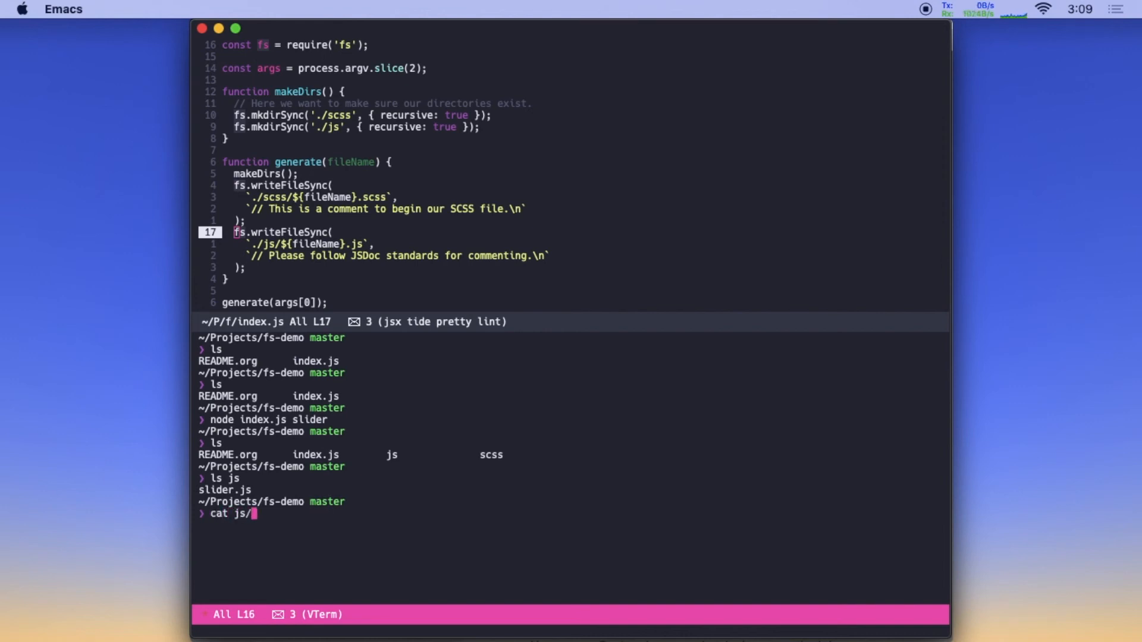